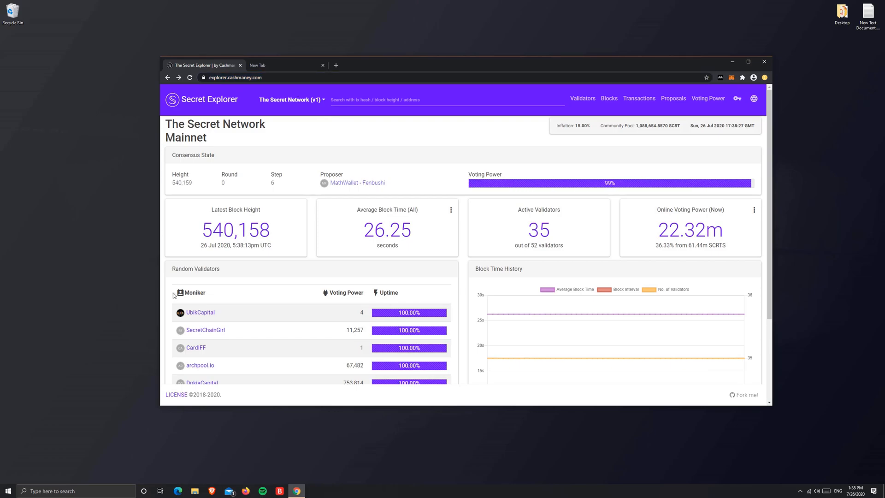
mouse_move(795, 144)
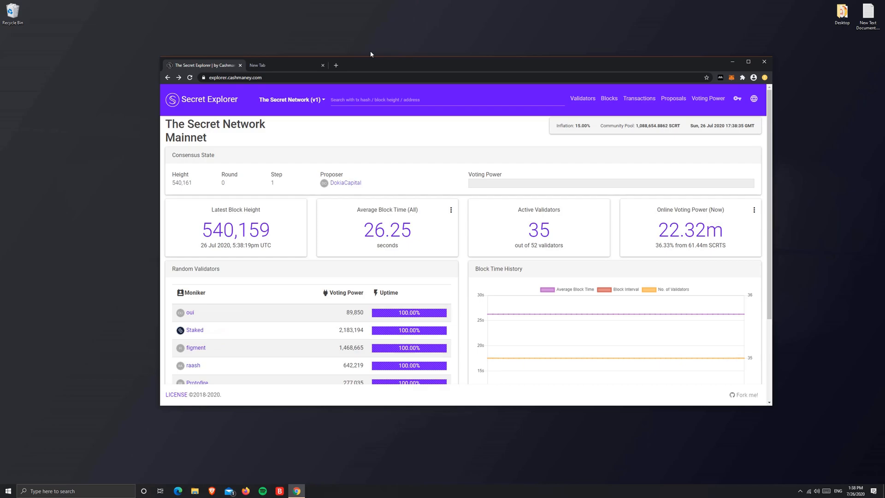
Review Account 2's 0.0241 ETH and 13.370 ENG balances, the ENG history, and the account list.
click(282, 65)
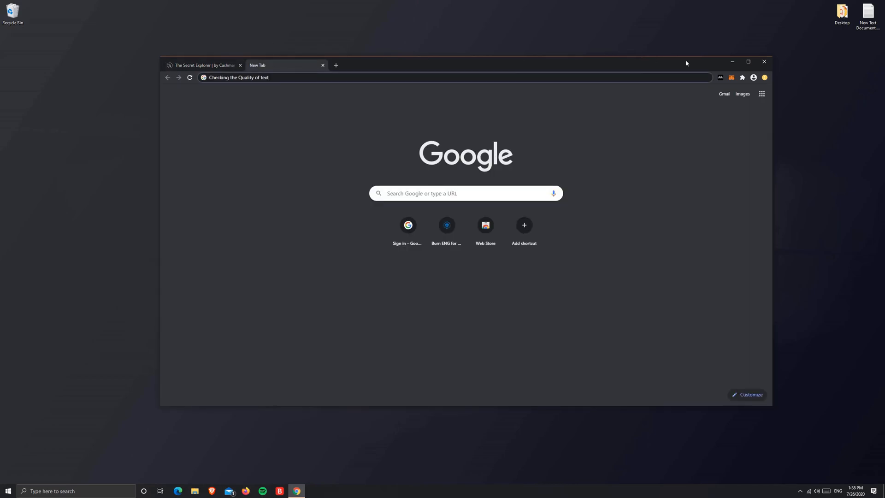
mouse_move(731, 77)
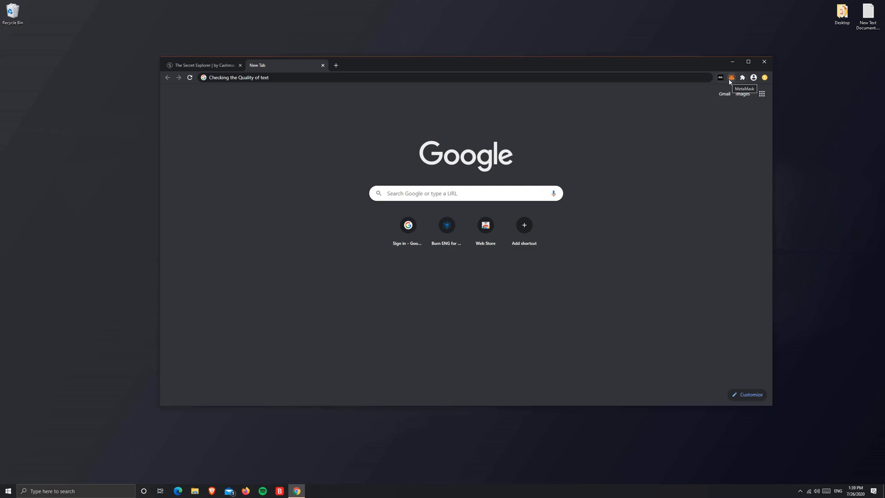
click(732, 77)
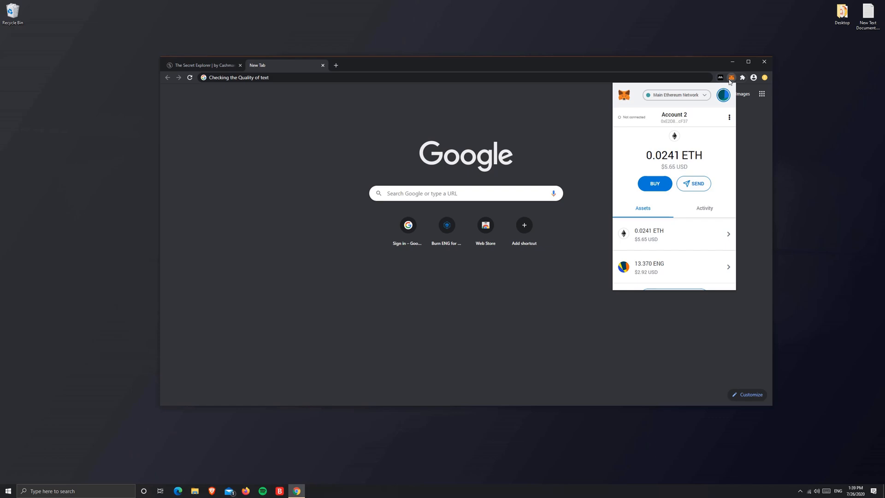
mouse_move(704, 113)
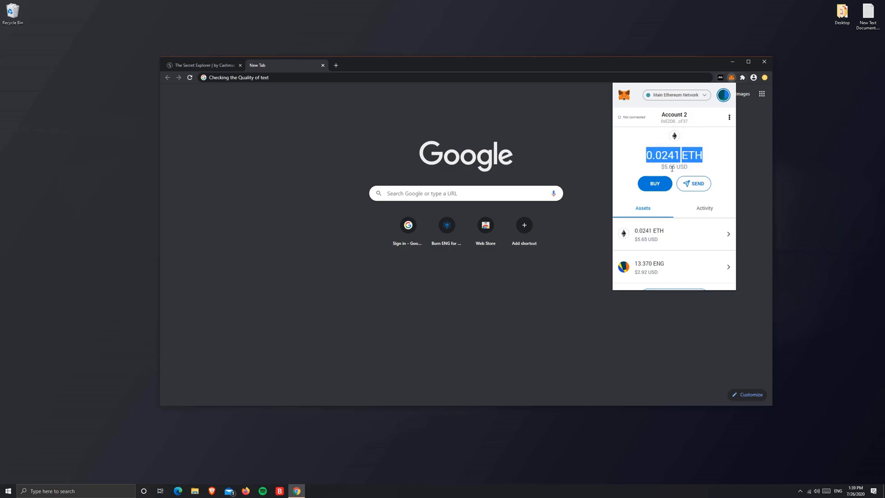
mouse_move(697, 262)
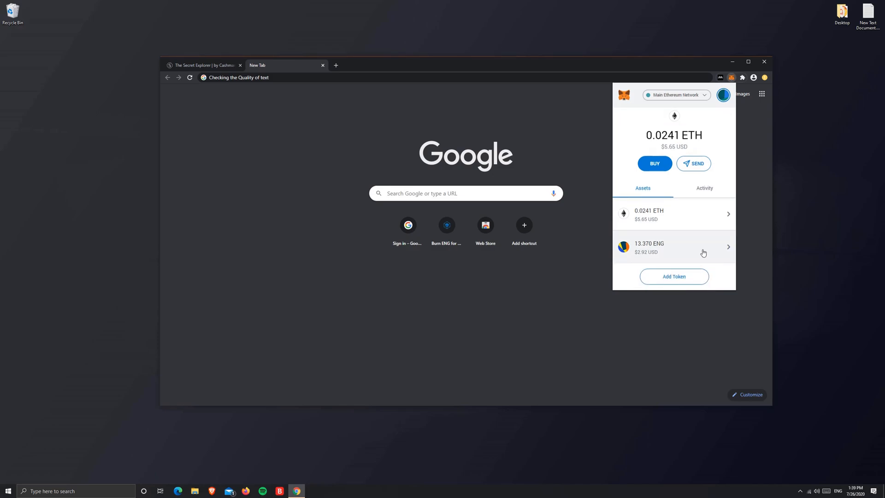
click(673, 247)
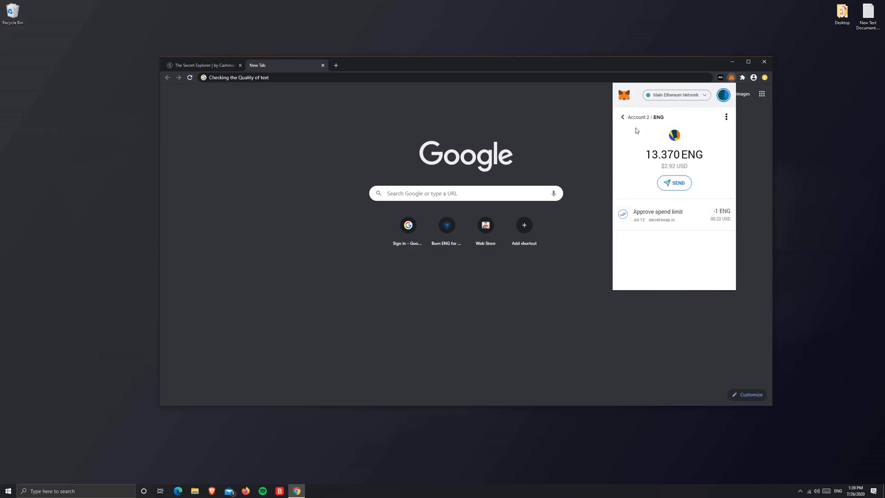
click(724, 94)
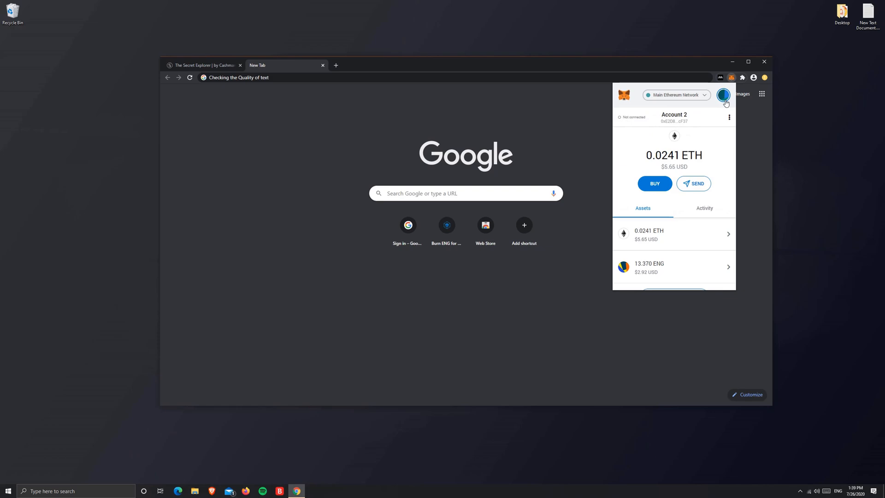
click(724, 95)
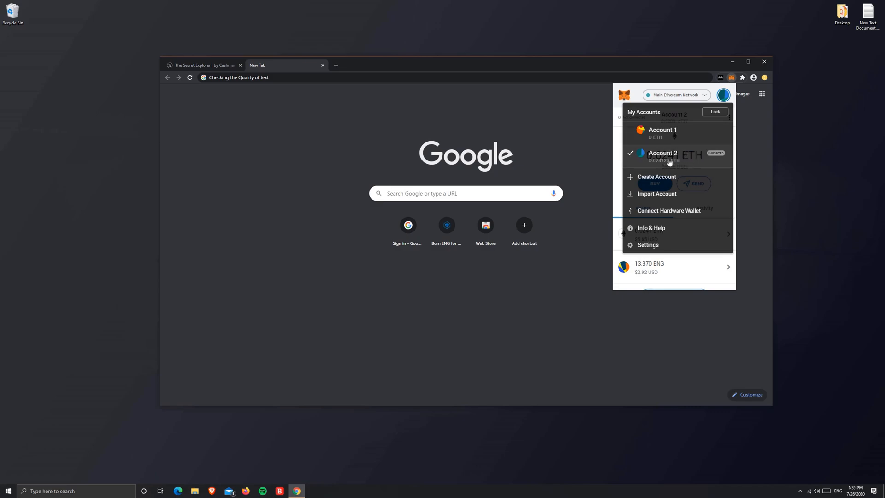
mouse_move(667, 161)
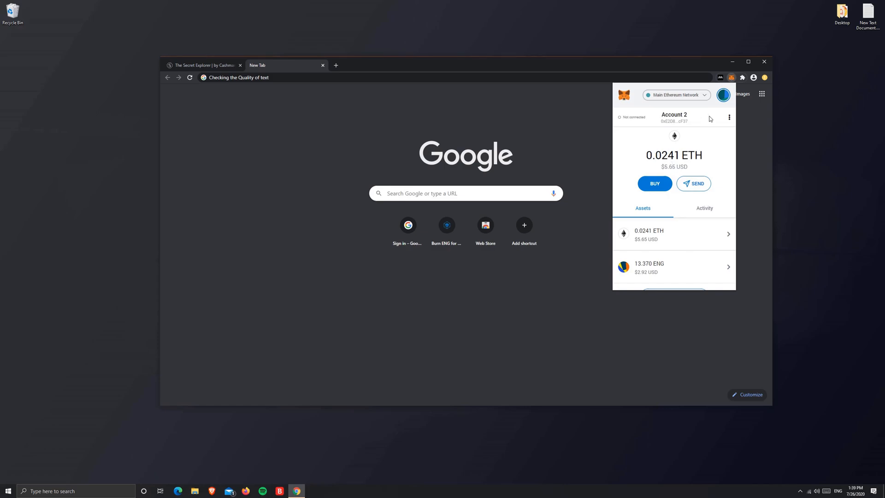
mouse_move(526, 113)
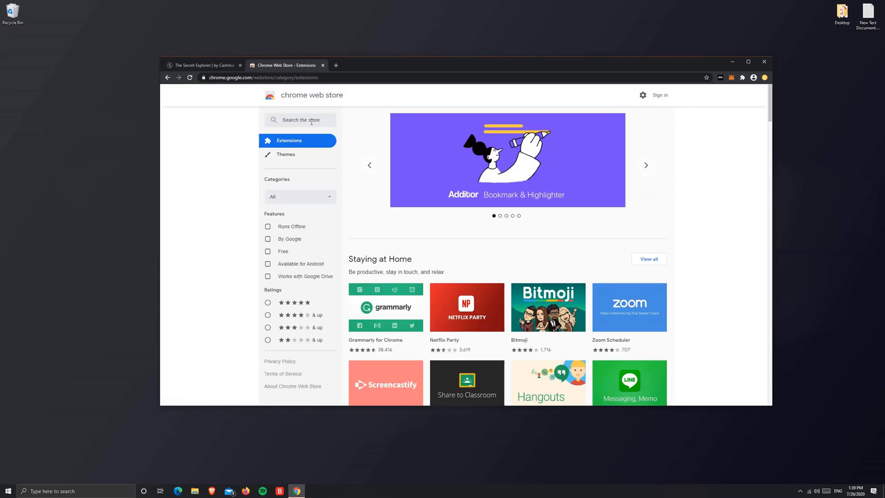
Search the Web Store for 'Kepl' and add the Keplr extension to Chrome.
text(Kepl)
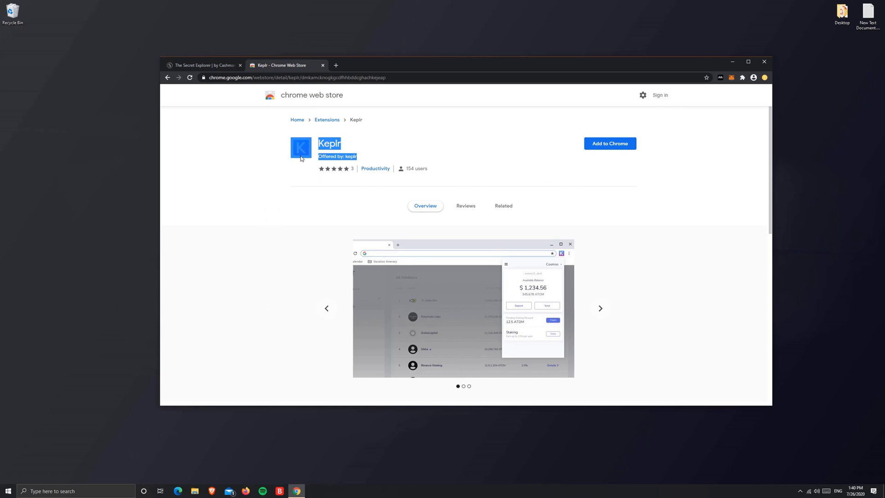
click(610, 144)
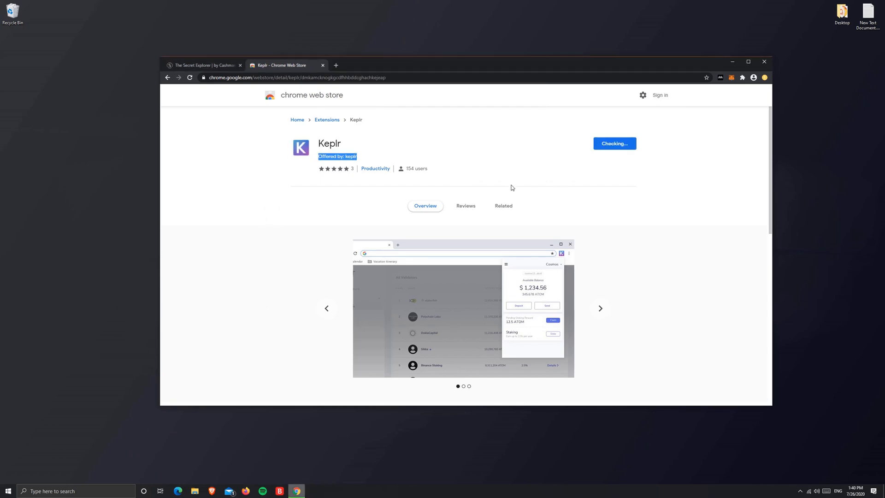
click(599, 309)
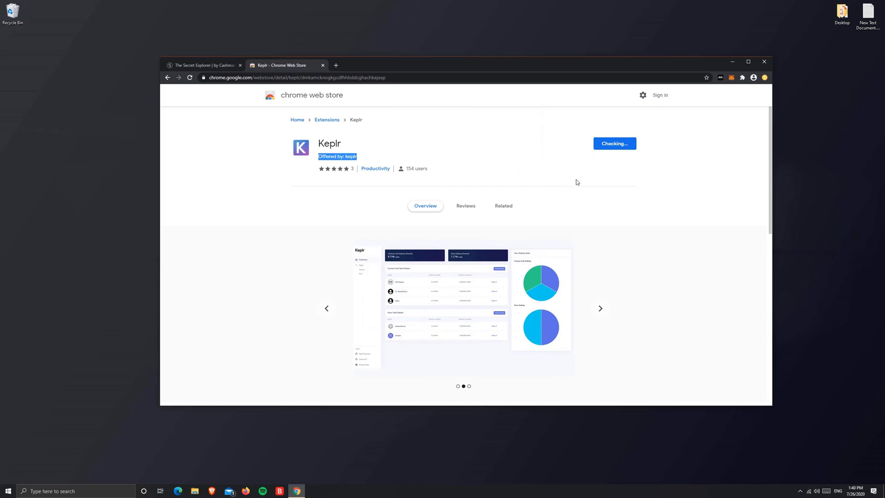
click(503, 206)
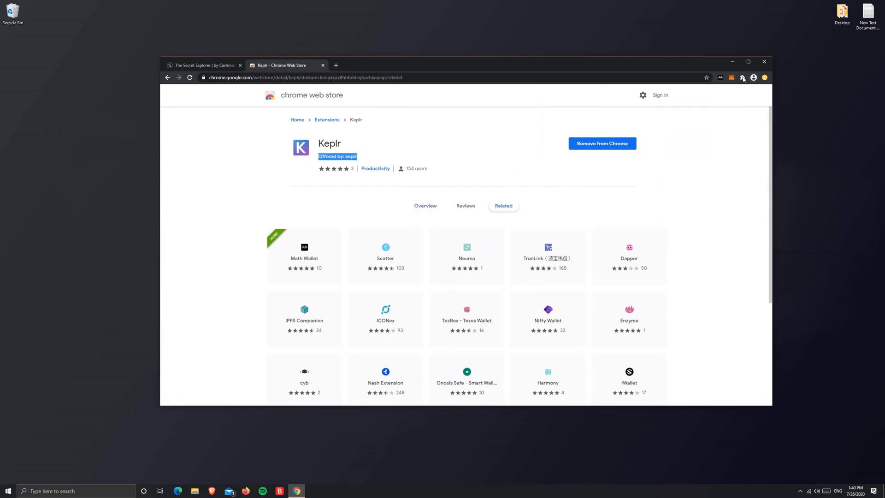
Pin Keplr to the toolbar and launch its wallet welcome page.
click(742, 77)
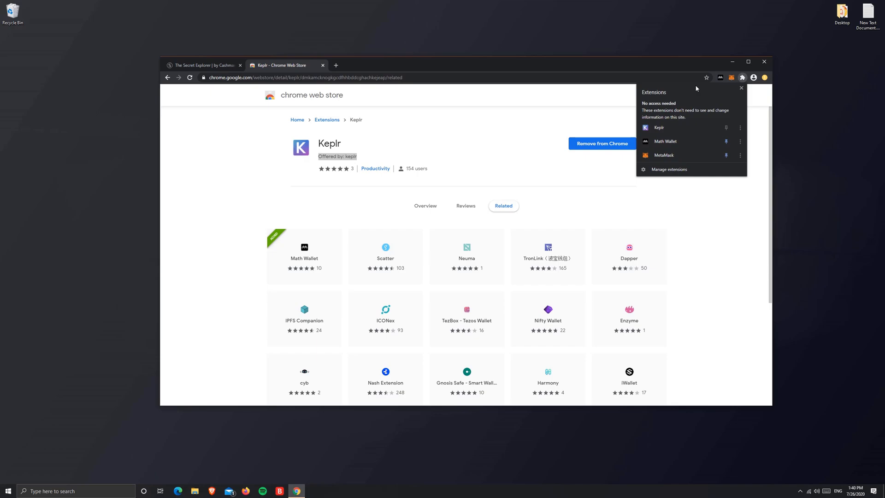
mouse_move(727, 128)
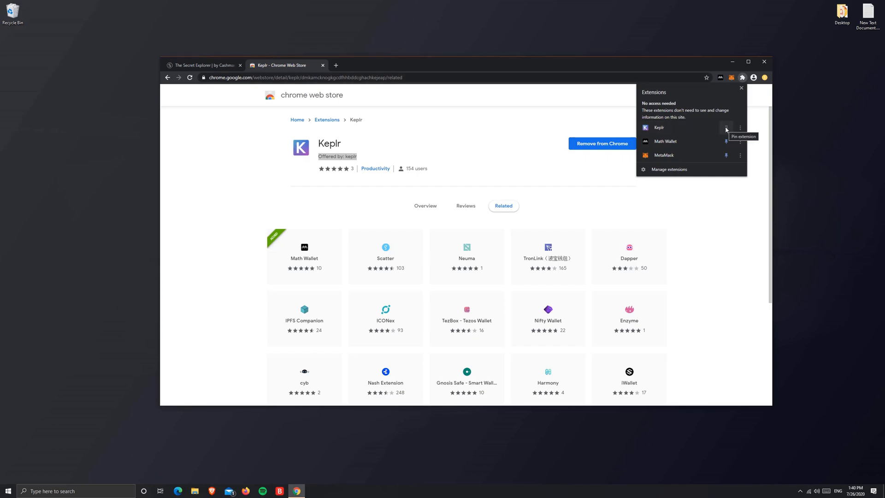
click(727, 128)
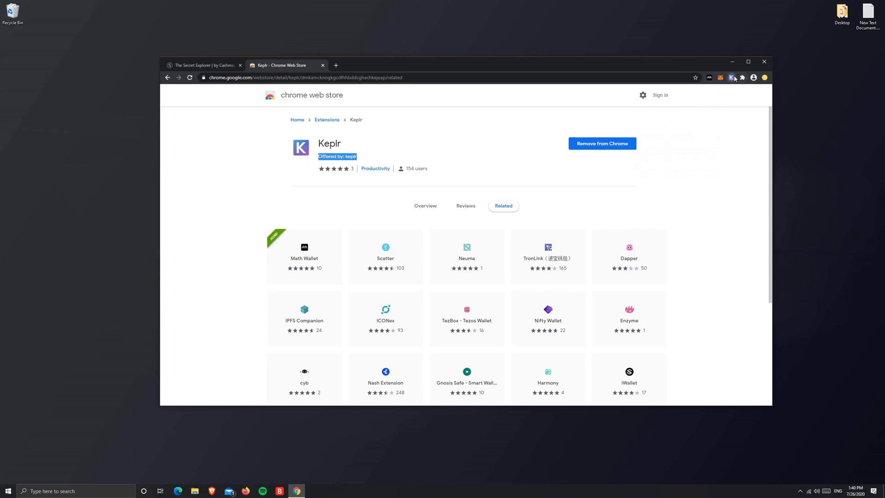
click(732, 78)
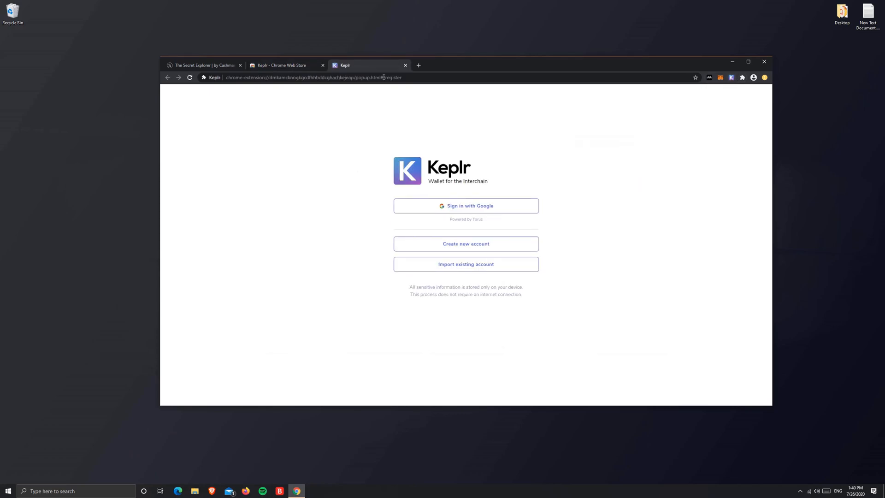
mouse_move(466, 206)
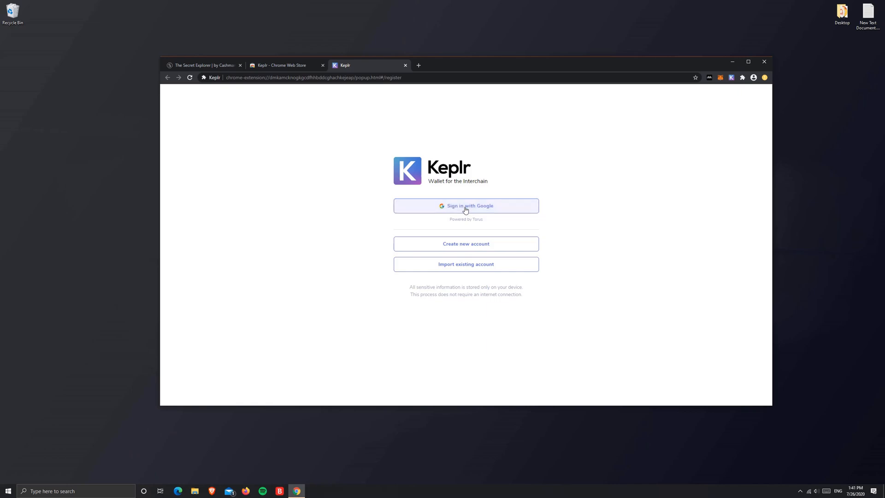
Sign in to Keplr with the Google account, entering the email and password.
click(465, 244)
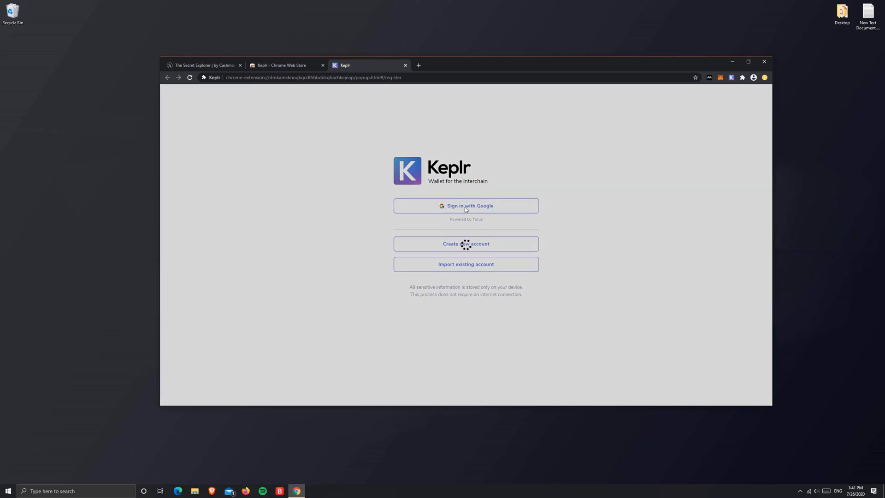
click(466, 206)
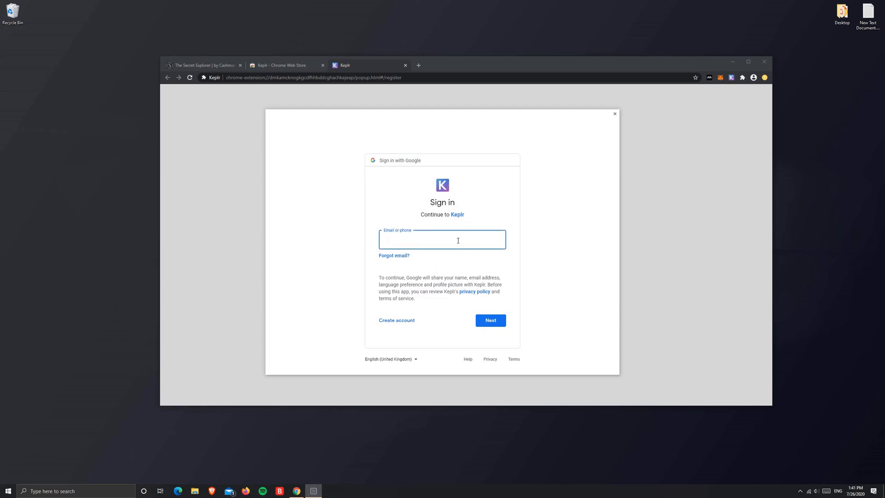
text(mohammedtaher4pat)
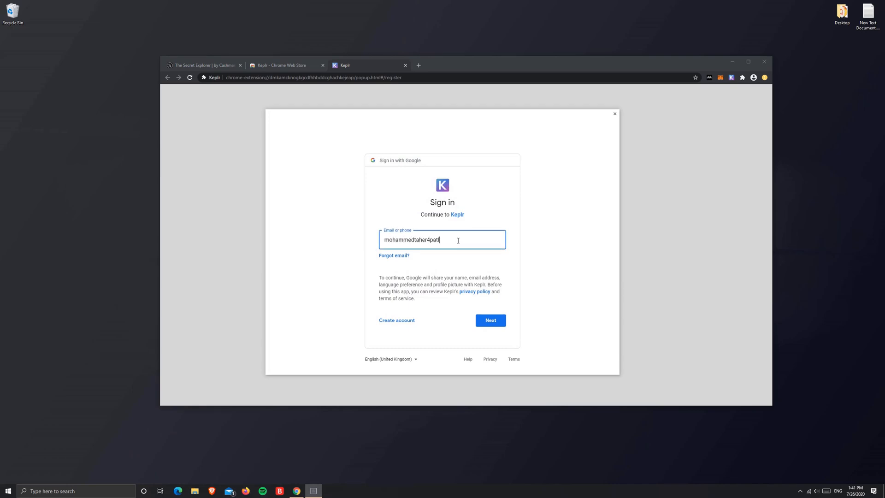
text(la)
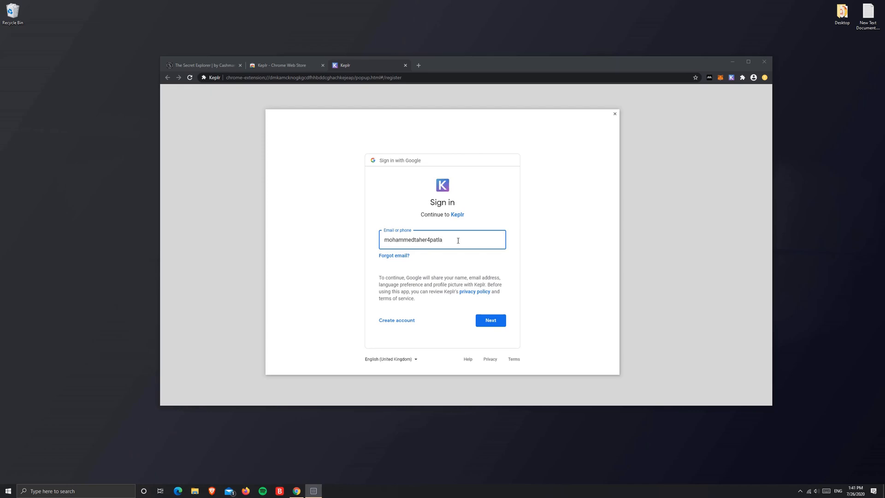
click(490, 320)
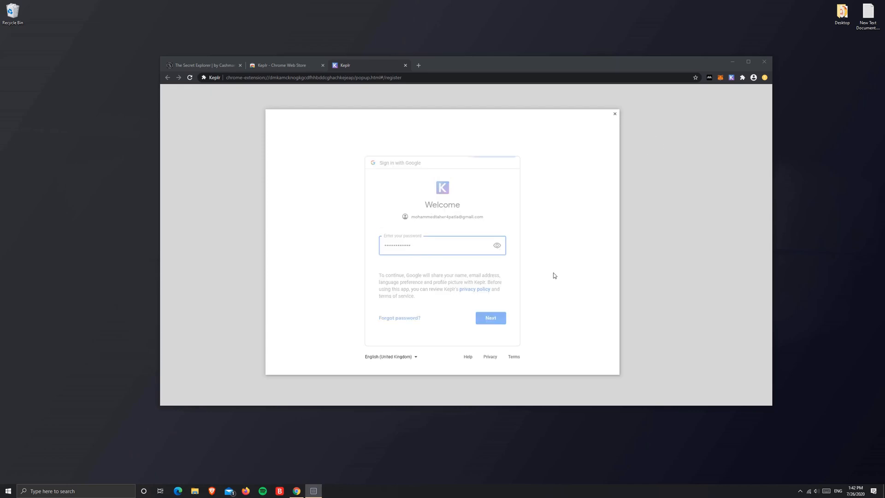
click(490, 317)
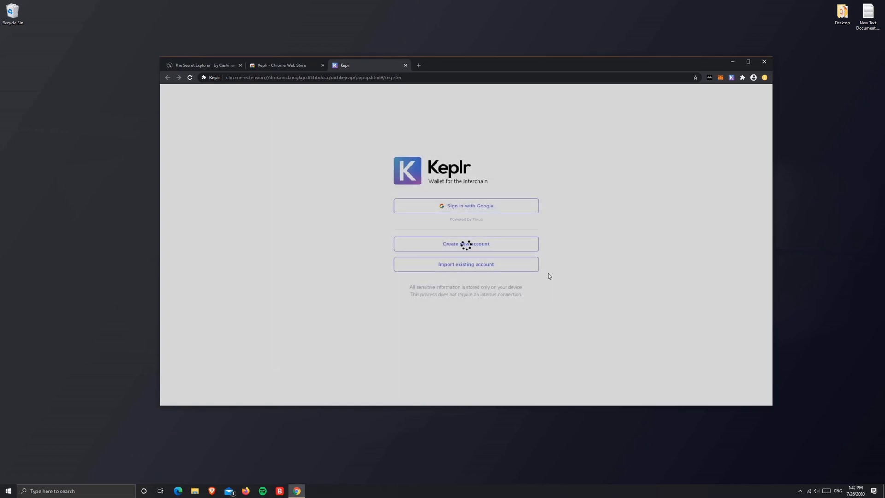
Create the new wallet account and confirm its password, reaching 'You're all set!'.
click(466, 244)
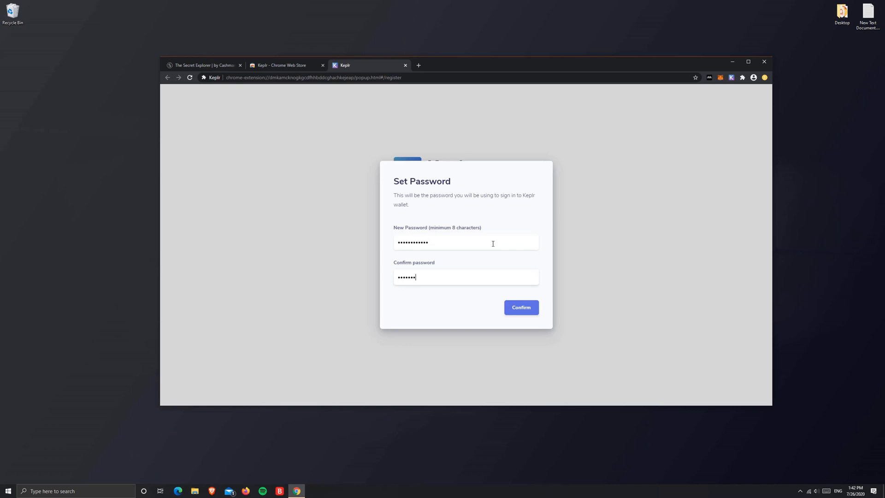
click(521, 307)
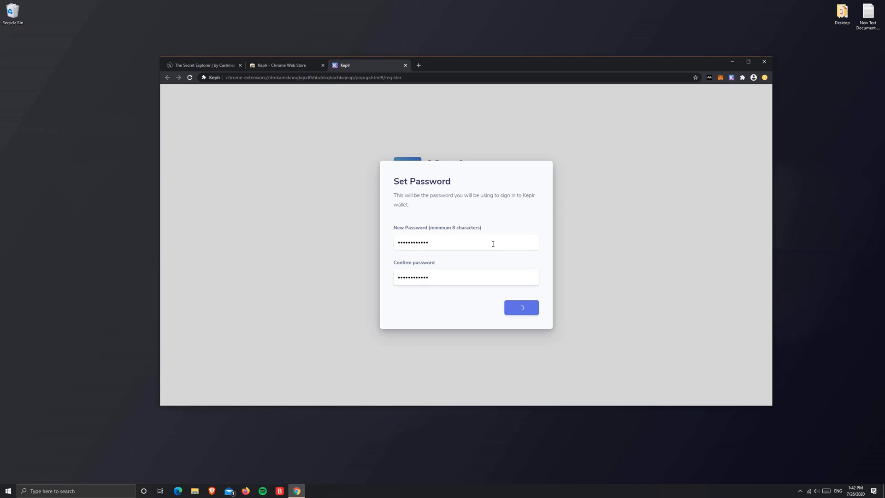
click(520, 307)
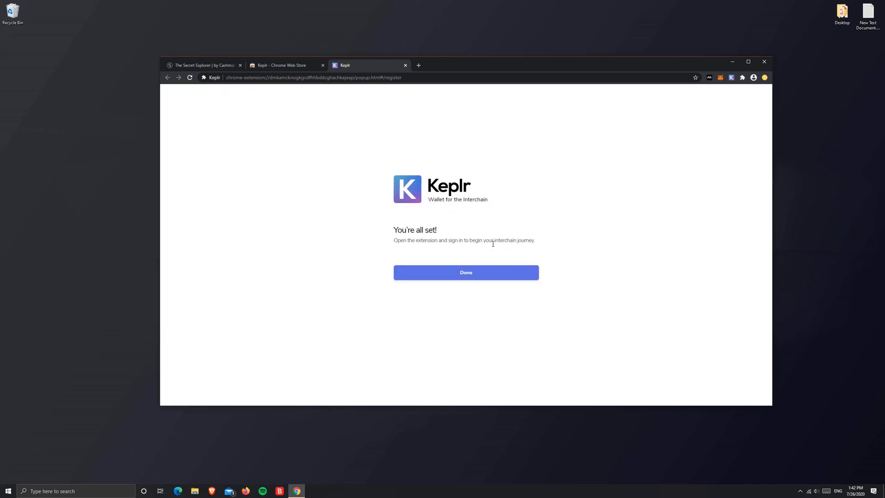
Finish setup and copy the wallet's Secret Network address holding 0 SCRT.
click(466, 272)
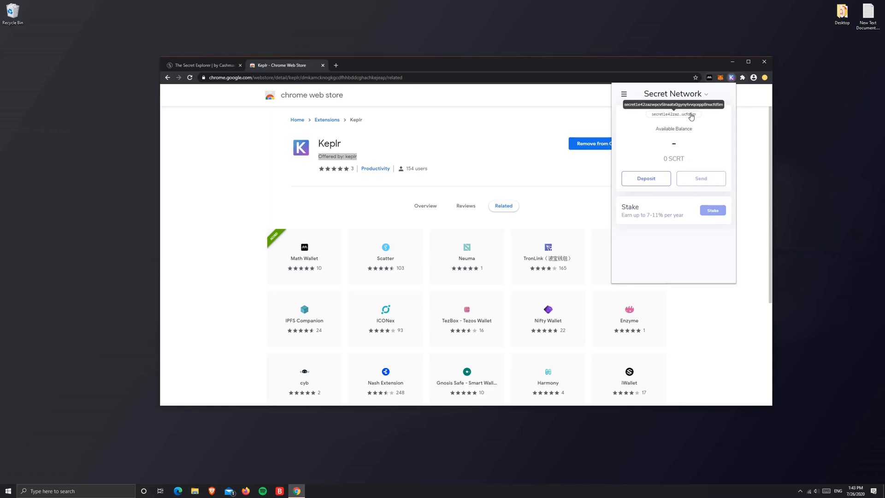
click(674, 104)
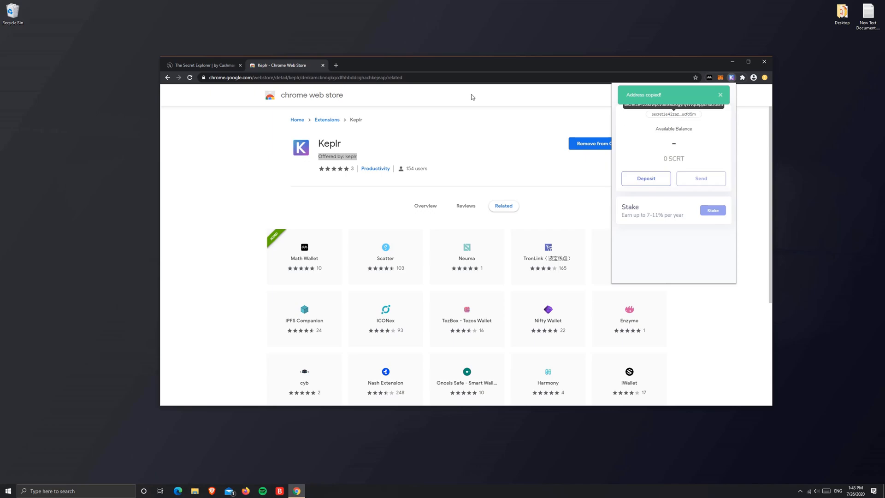
click(336, 65)
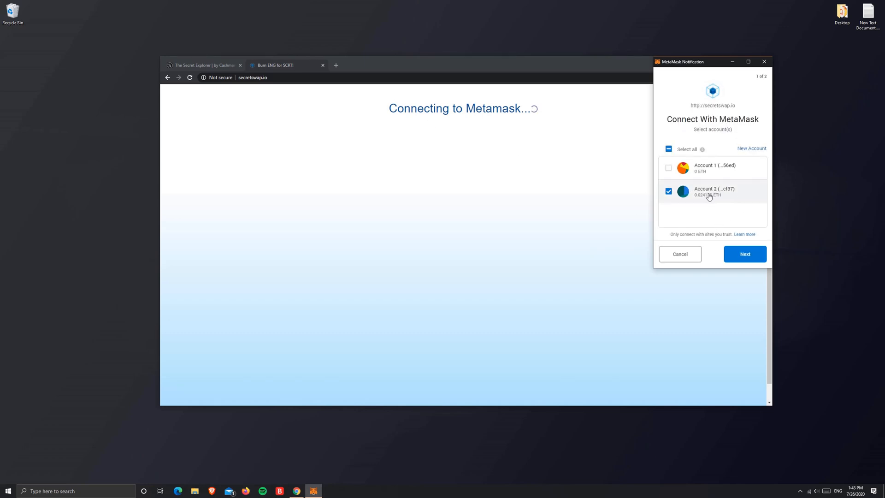
Approve connecting Account 2 to secretswap.io, revealing the Burn ENG for SCRT form with 13.37 ENG.
click(745, 254)
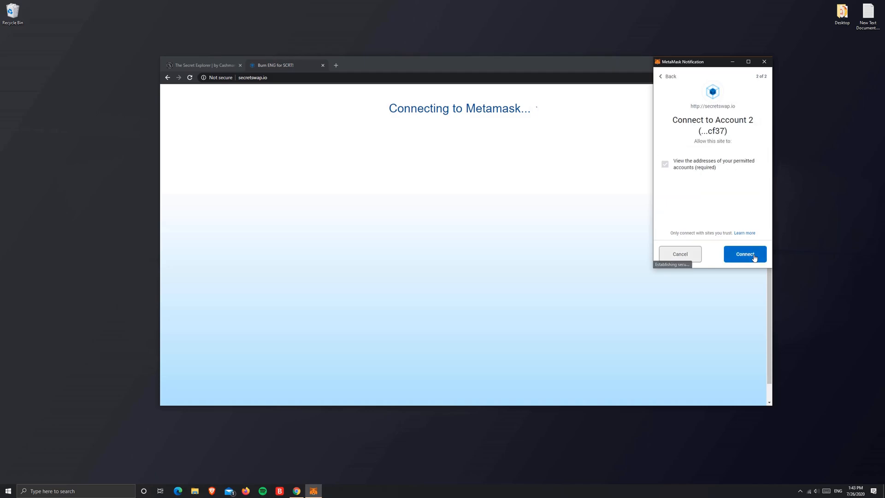
click(744, 254)
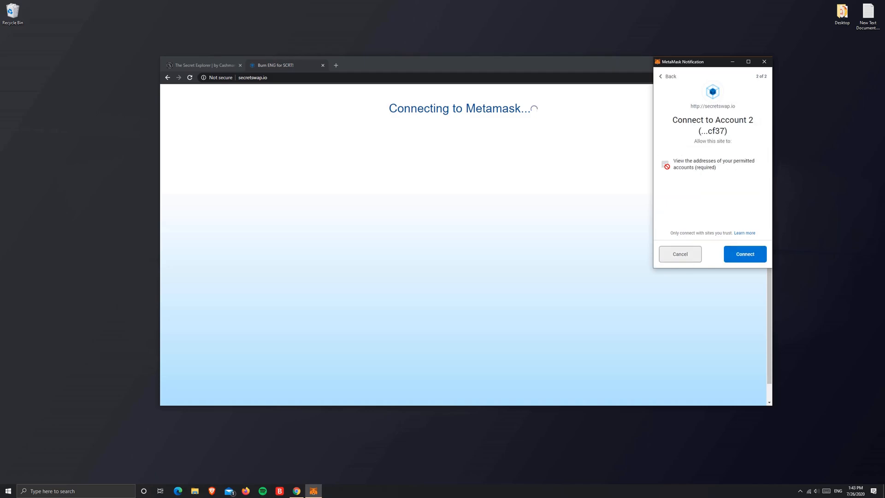
click(744, 253)
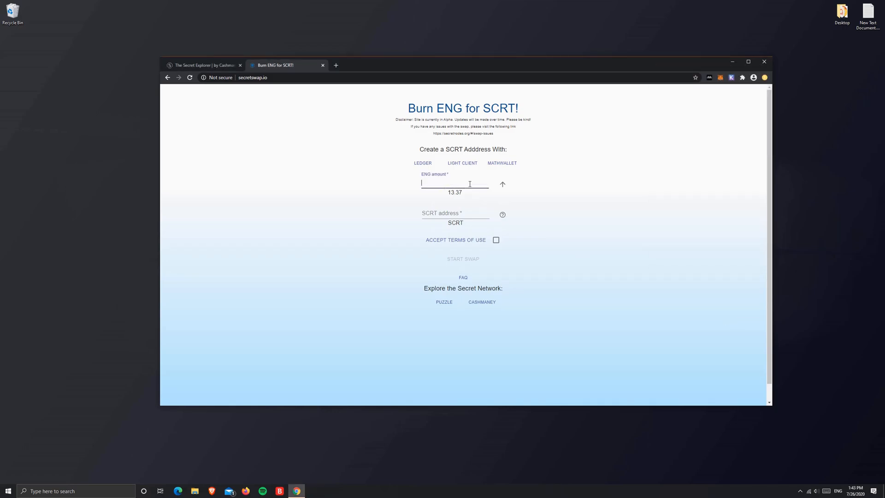
Enter 2 ENG, verify the Keplr Secret address, and start the swap.
text(2)
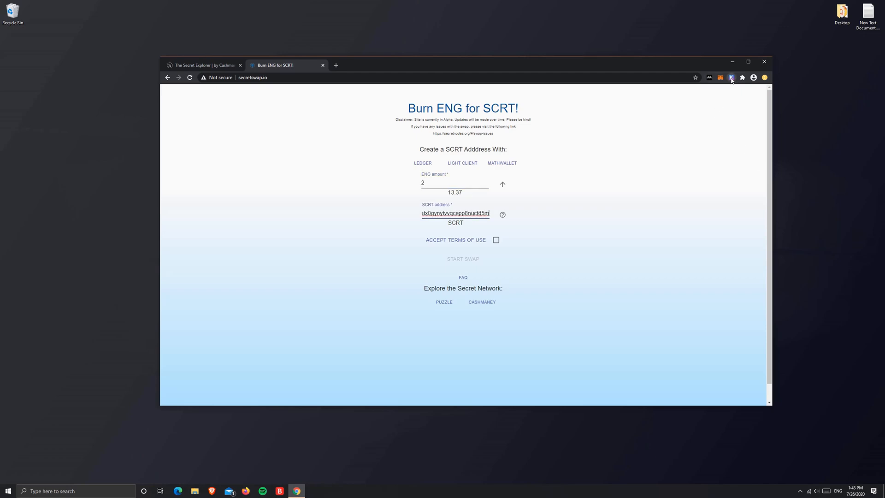
click(731, 78)
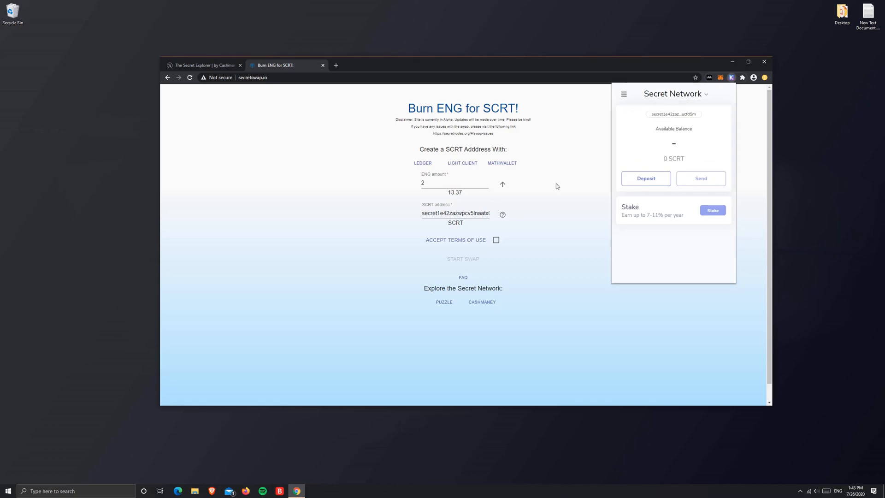
click(496, 240)
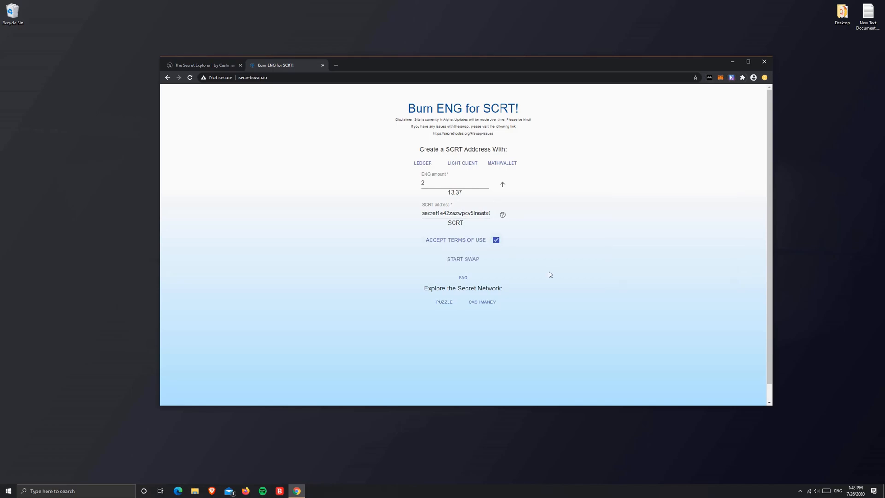
click(463, 259)
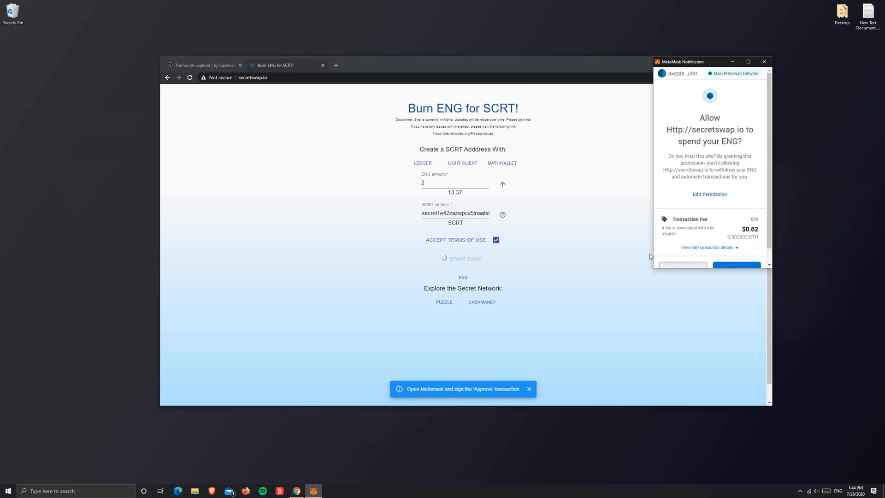
mouse_move(740, 209)
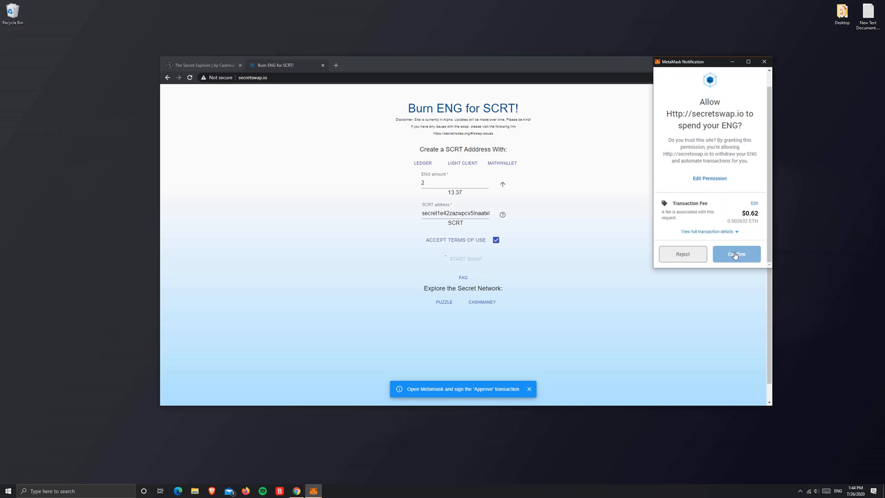
Approve the ENG spending and sign the burn transaction in MetaMask.
click(737, 254)
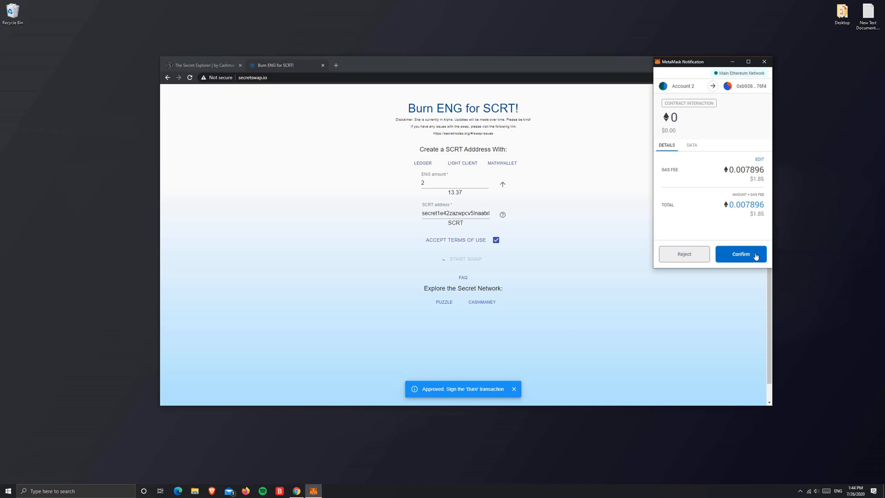
click(740, 254)
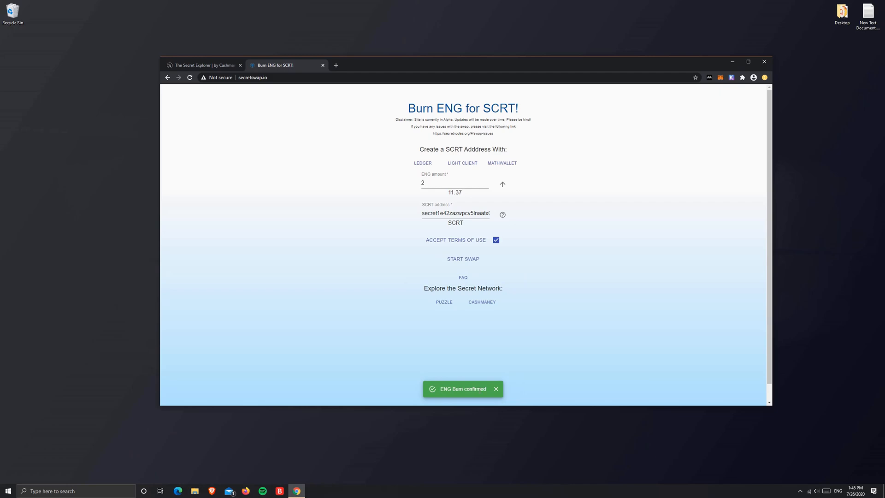
mouse_move(472, 381)
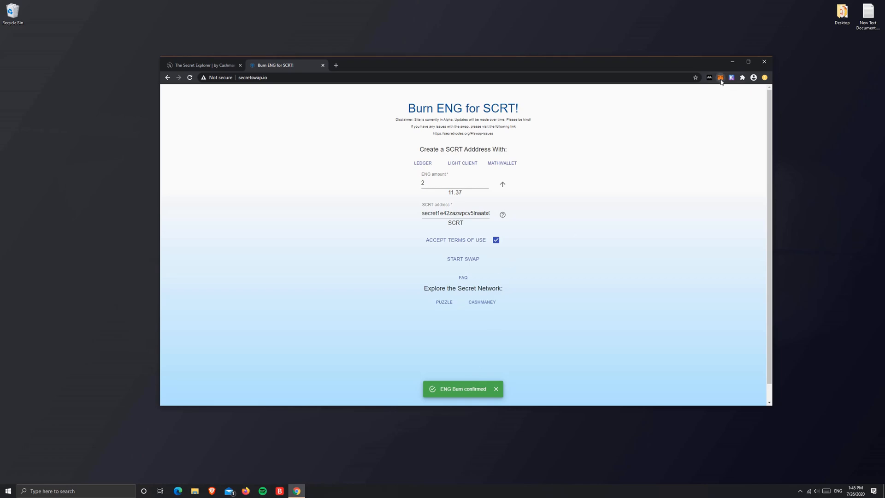
Confirm MetaMask now holds 11.370 ENG, then move to the Secret Explorer tab.
click(720, 78)
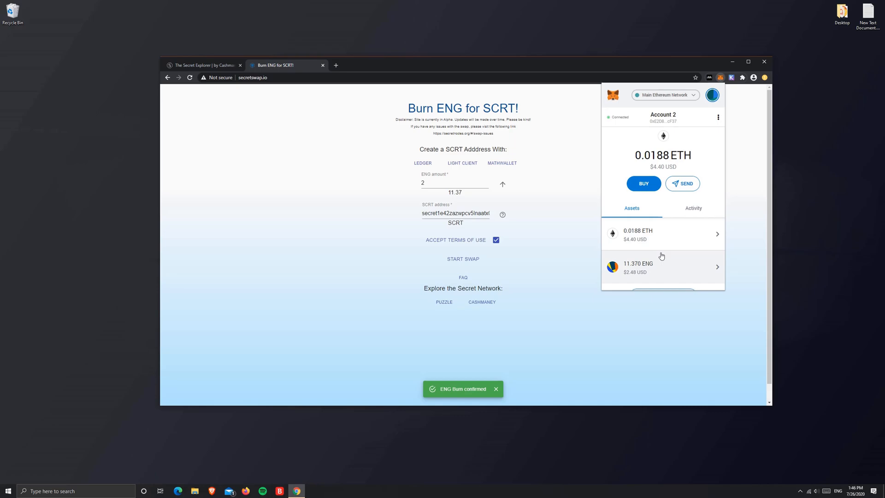
mouse_move(289, 149)
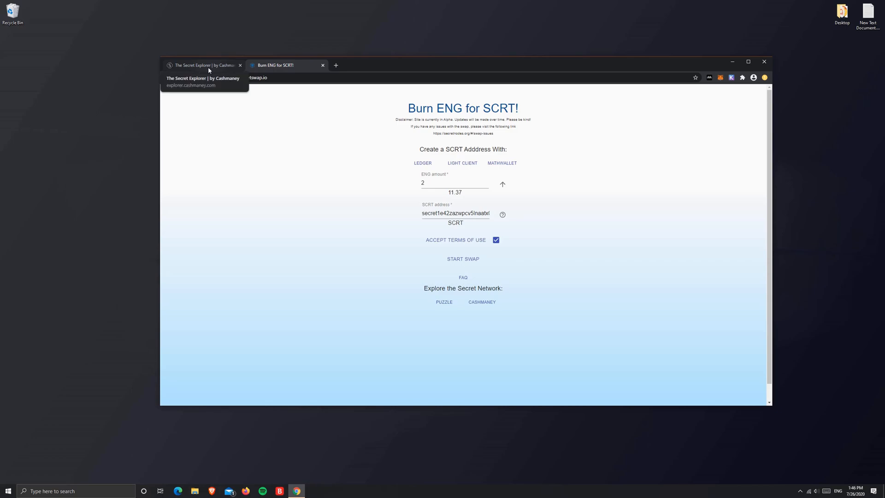
click(203, 65)
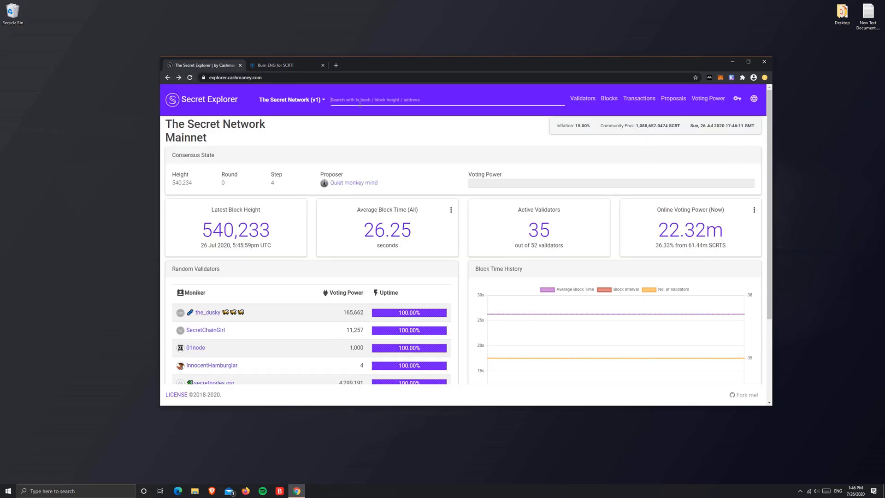
mouse_move(709, 98)
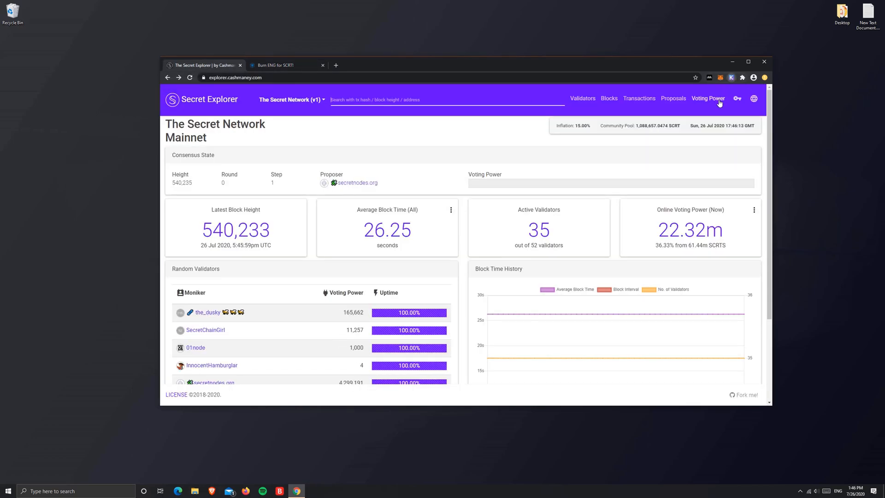
Look up the Secret address, showing 2.0000 SCRT available in Explorer and Keplr.
click(737, 98)
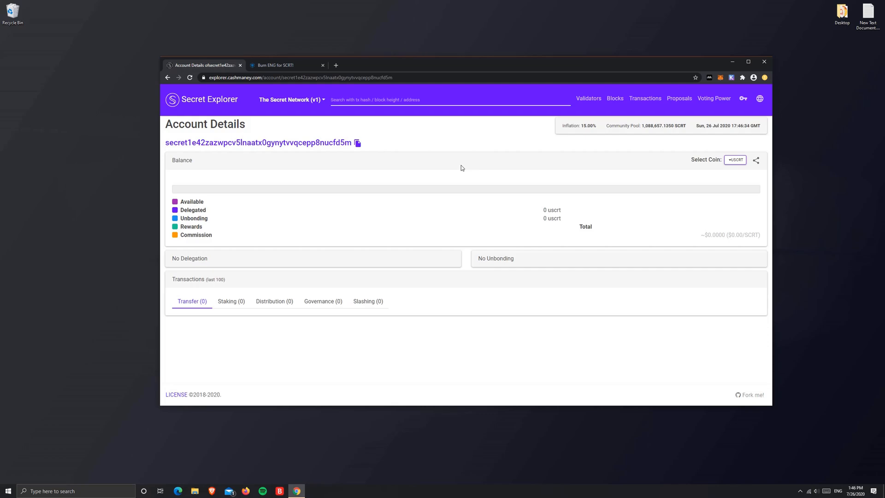
click(191, 77)
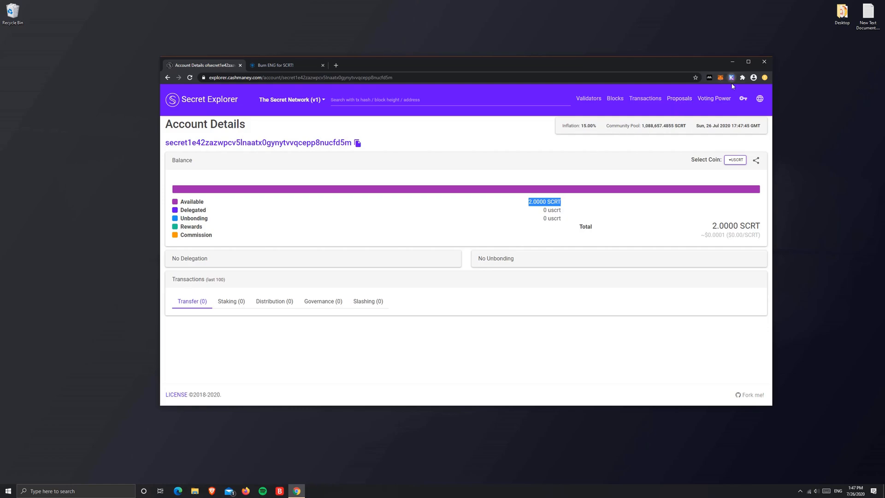
click(732, 77)
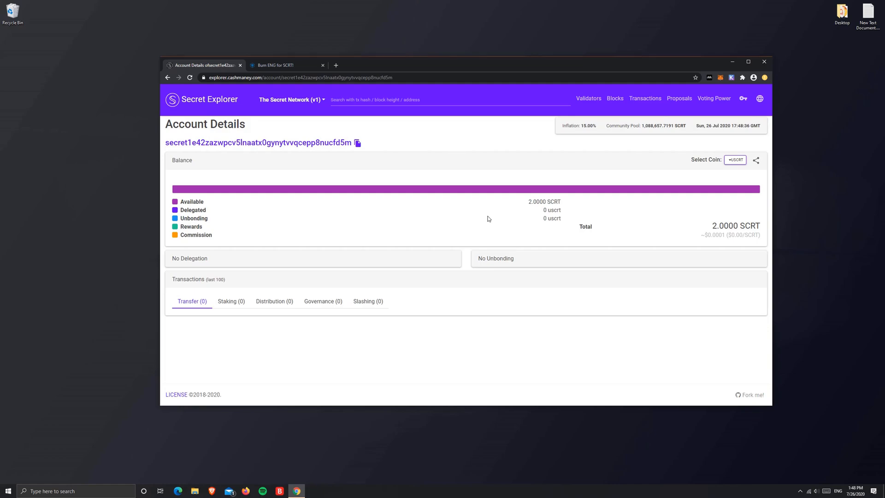
mouse_move(781, 100)
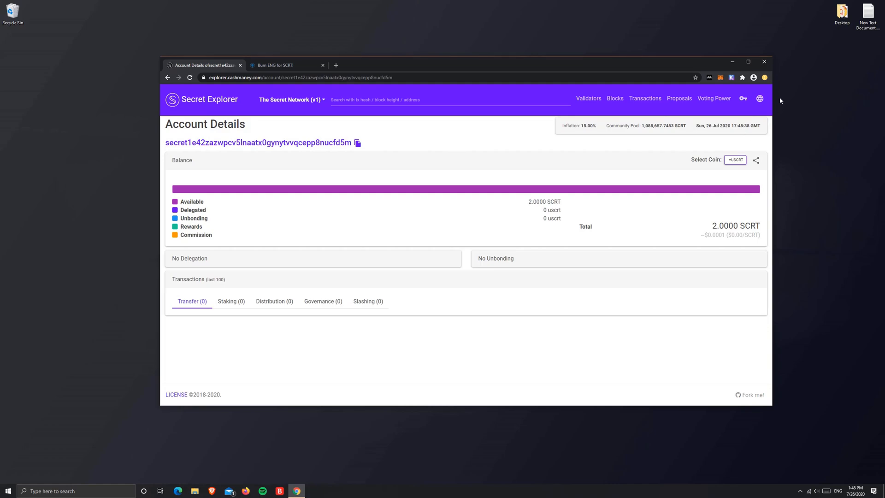
click(731, 77)
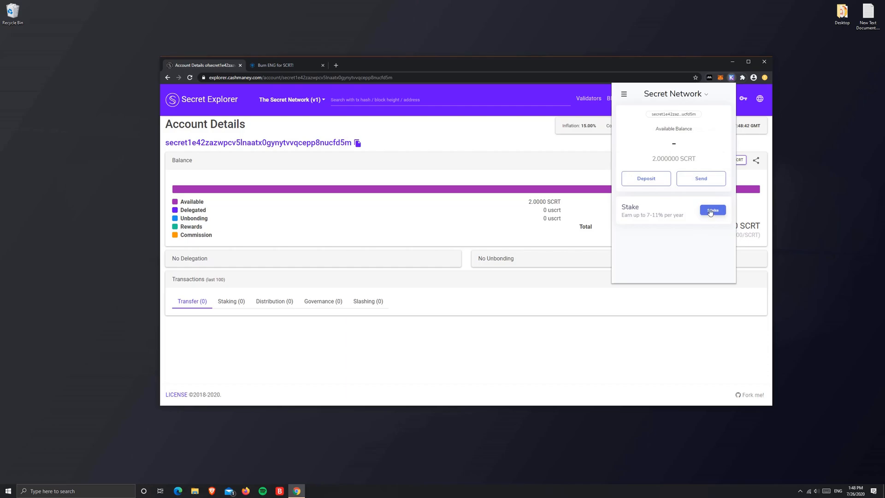
From Keplr's Secret Network staking page, start a delegation to the SecureSecrets validator.
click(712, 210)
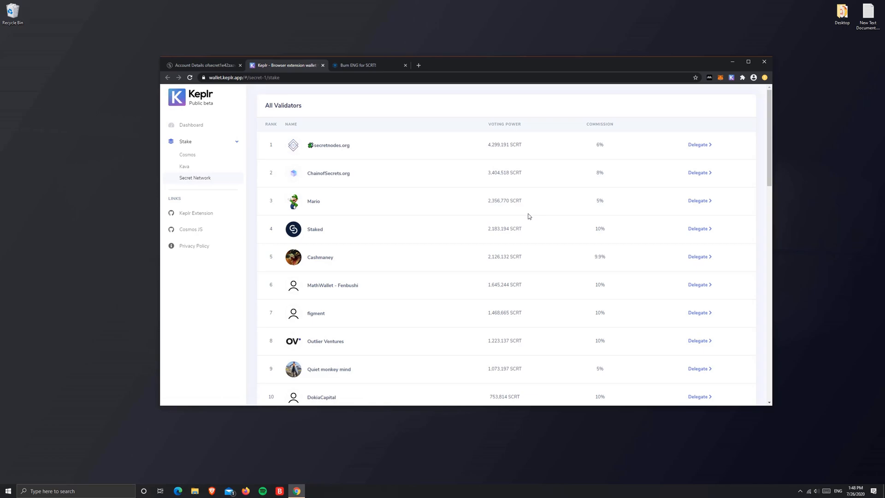
mouse_move(445, 143)
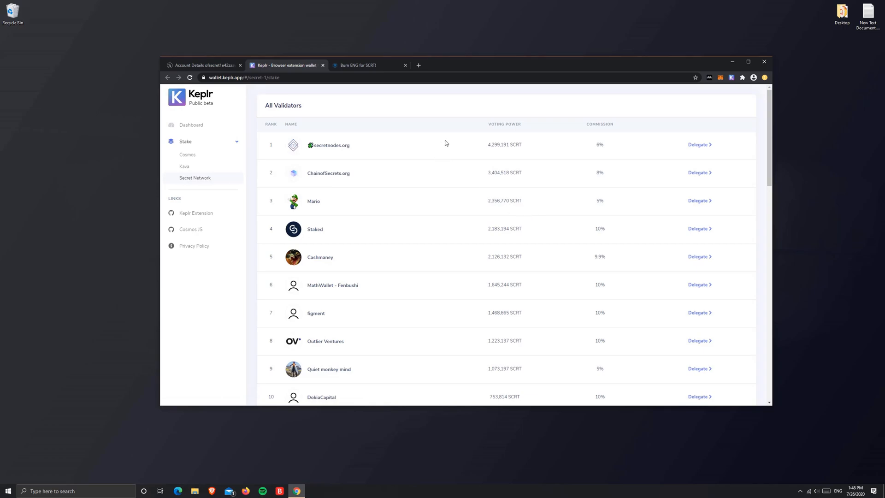
mouse_move(346, 336)
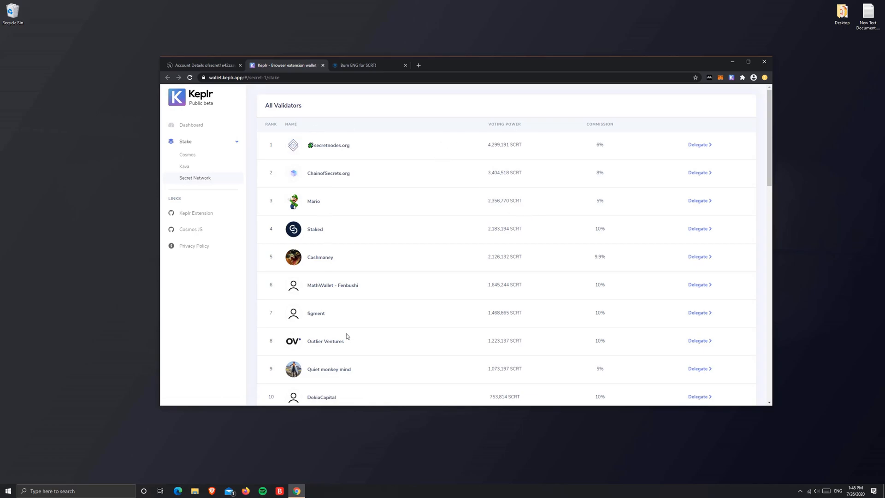
scroll(down, 3)
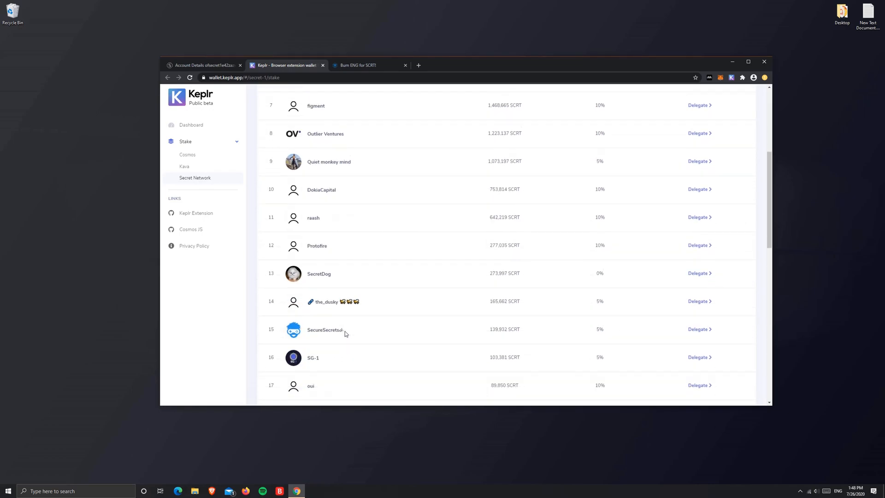
scroll(down, 3)
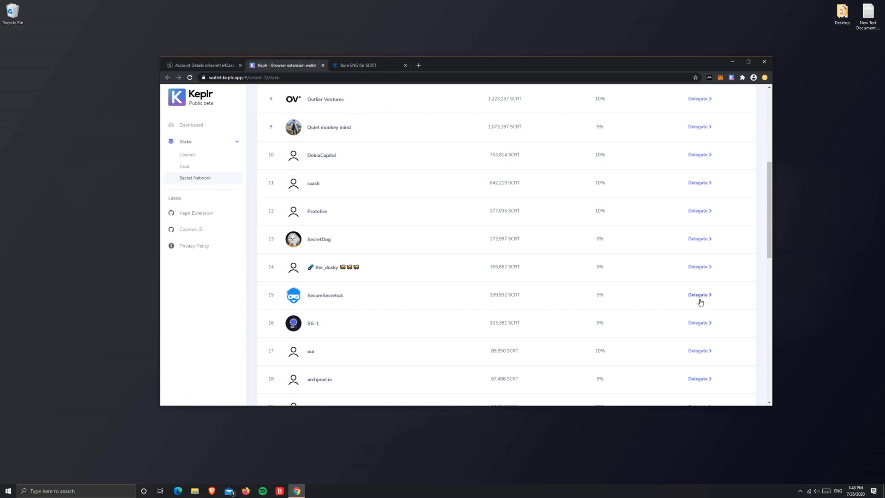
click(699, 294)
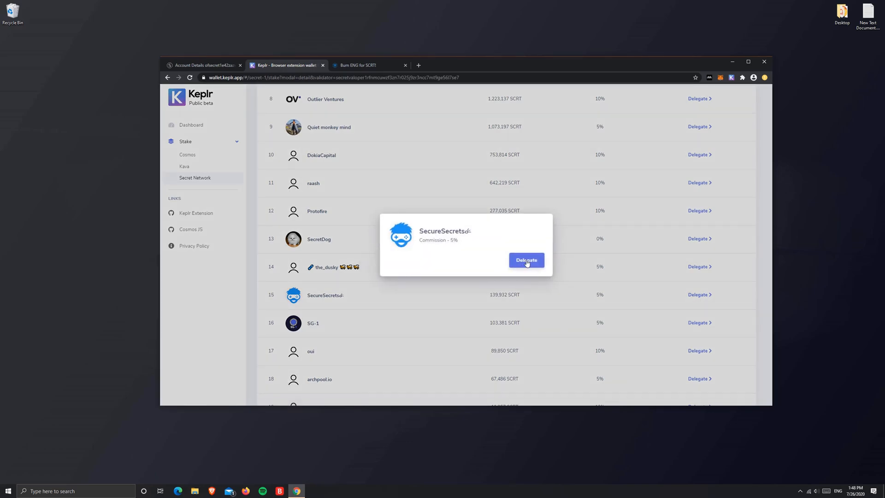
Delegate 1 SCRT to SecureSecrets at the Average fee and approve the transaction.
click(526, 260)
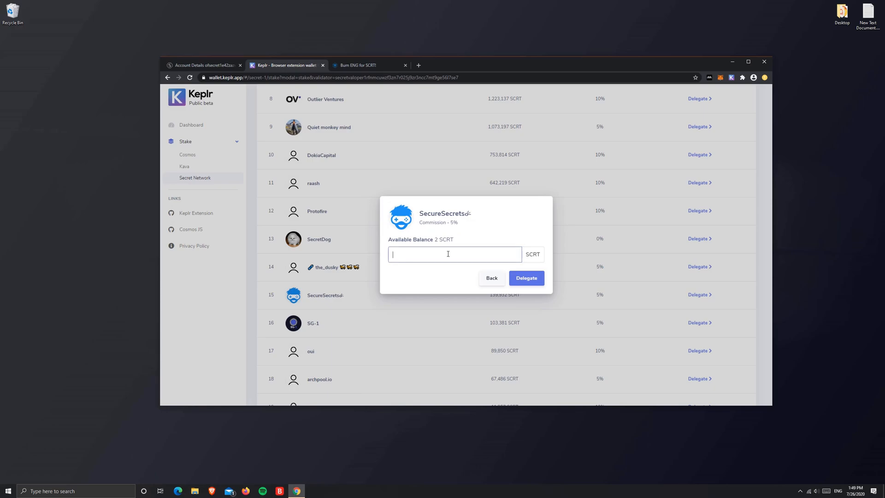
text(1)
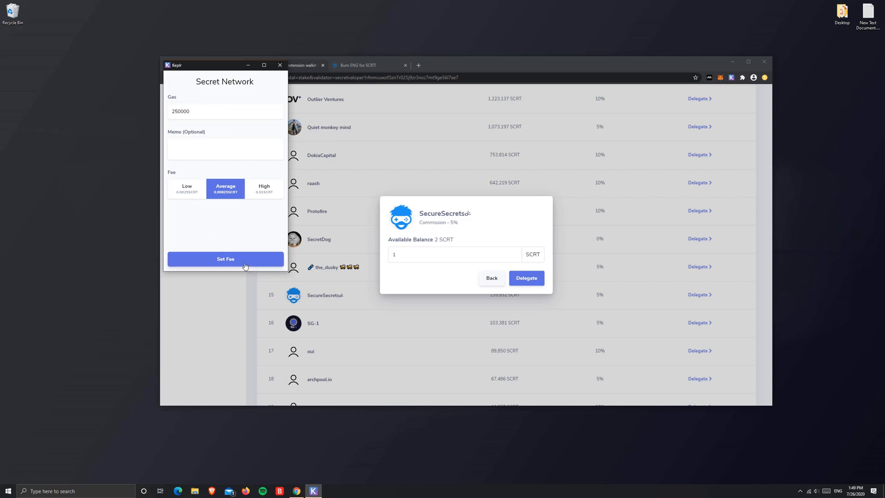
click(225, 258)
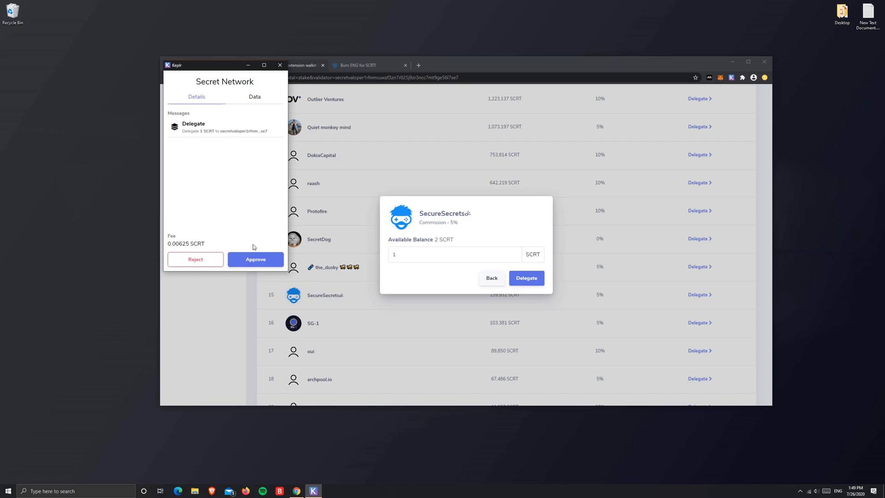
click(255, 259)
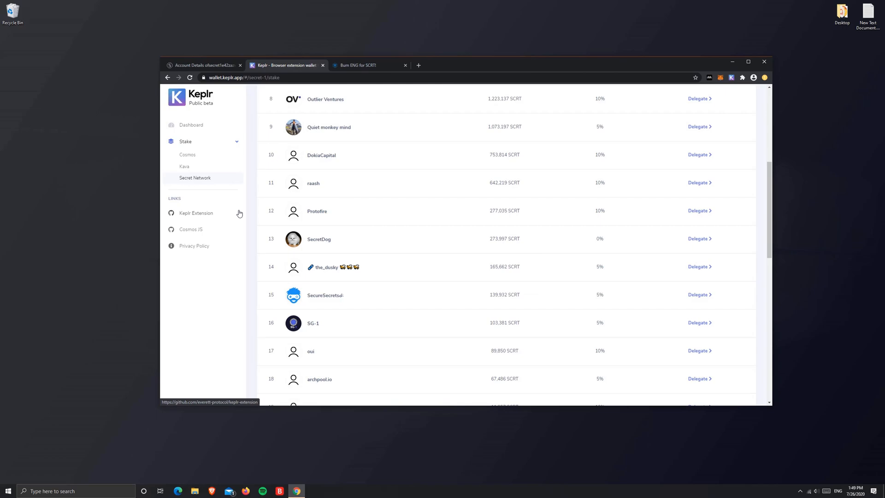
click(203, 65)
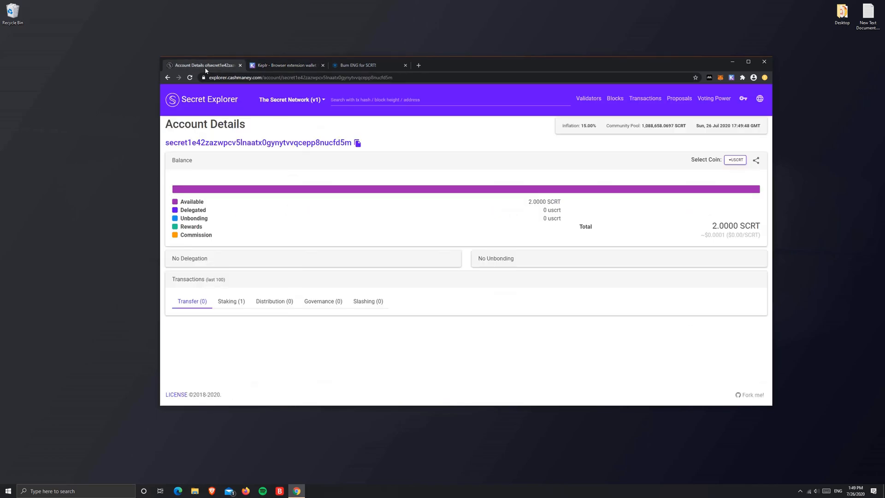
Reload Account Details to confirm 1.0000 SCRT delegated and 0.9938 SCRT available.
click(189, 77)
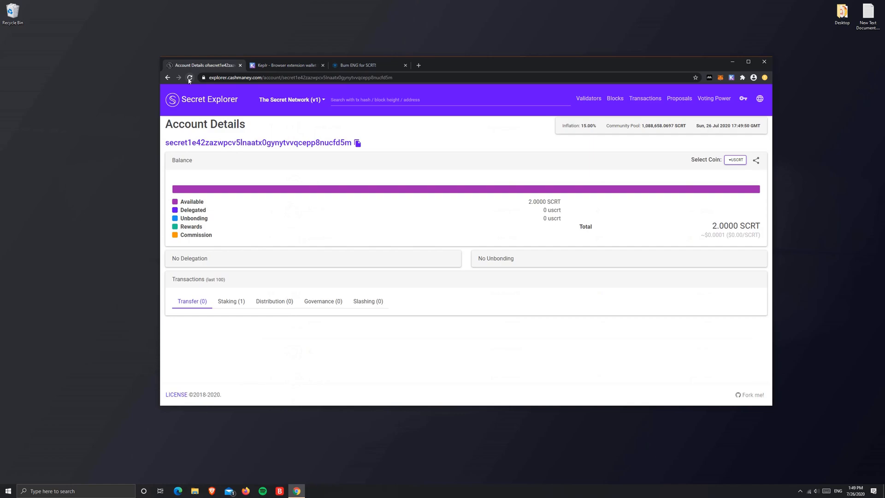
click(190, 77)
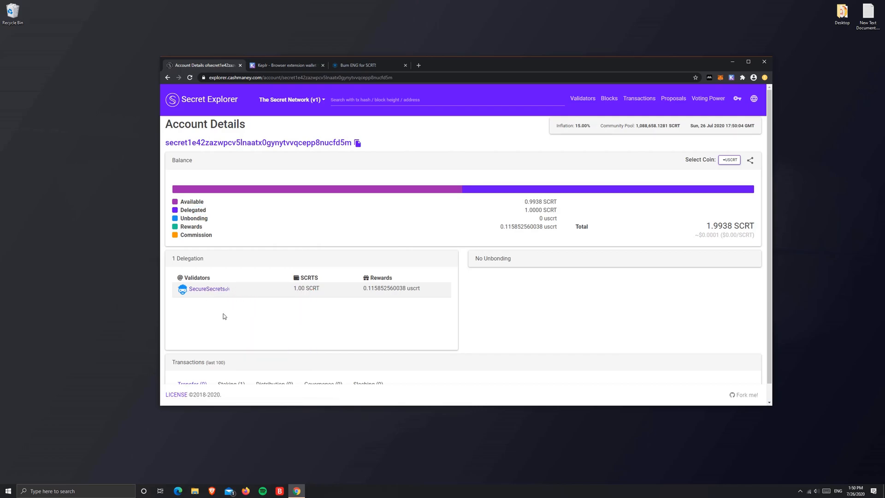
click(286, 65)
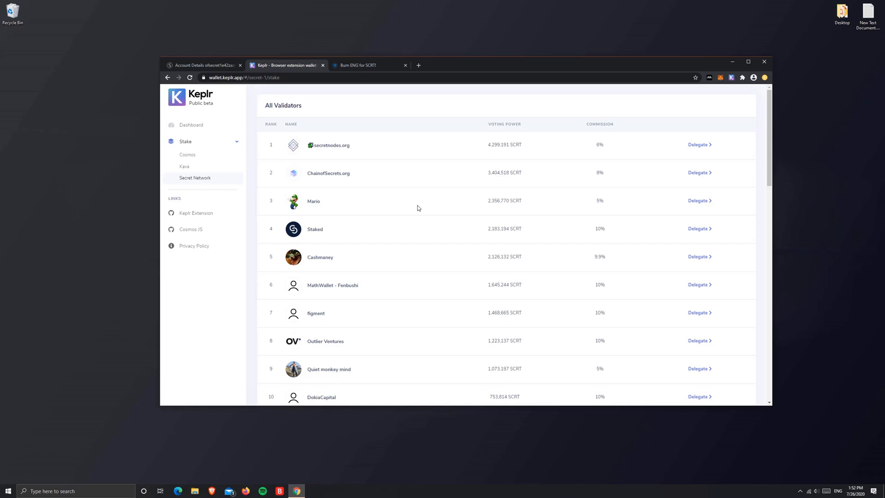
mouse_move(191, 125)
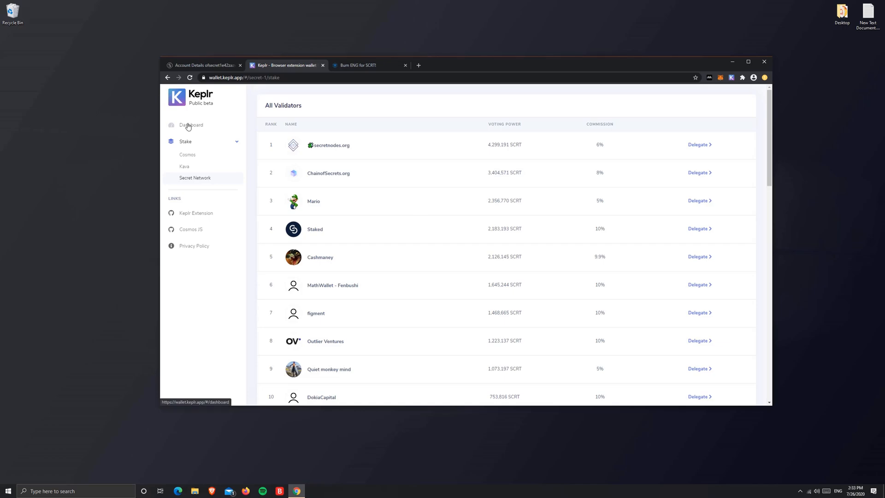
mouse_move(189, 126)
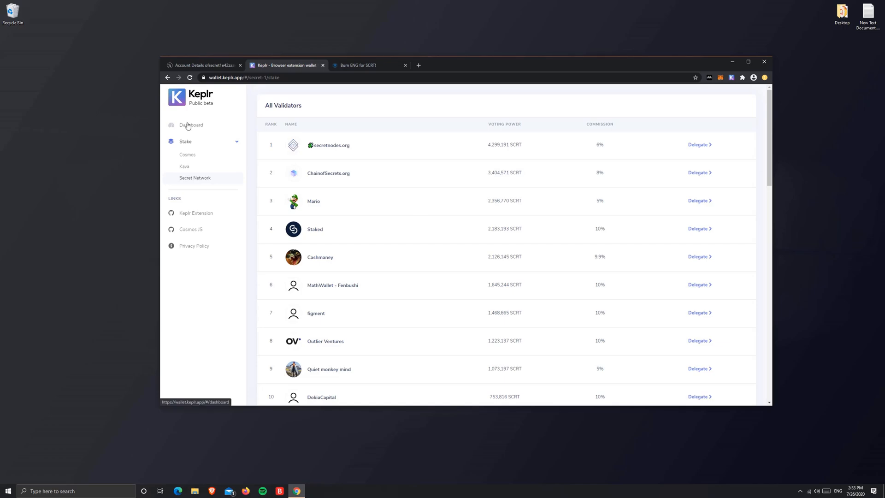
Show the dashboard's Secret Network Total Staked: 1 SCRT with SecureSecrets and pending reward.
click(191, 124)
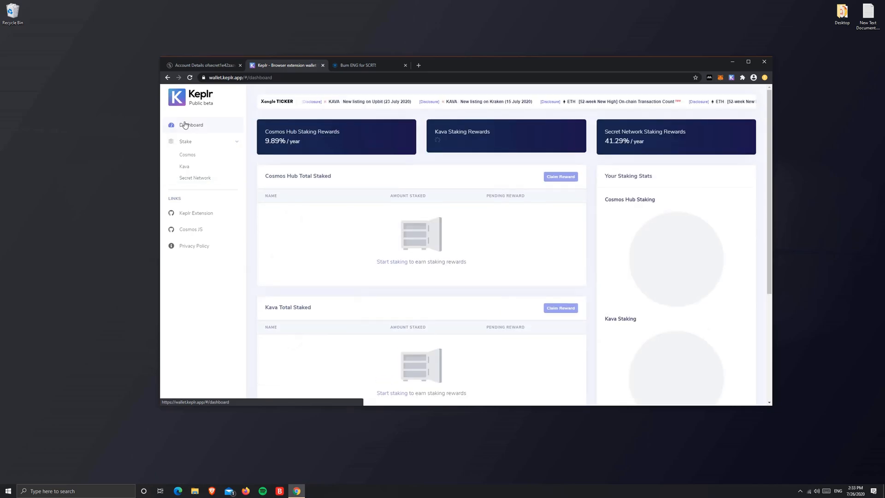
scroll(down, 3)
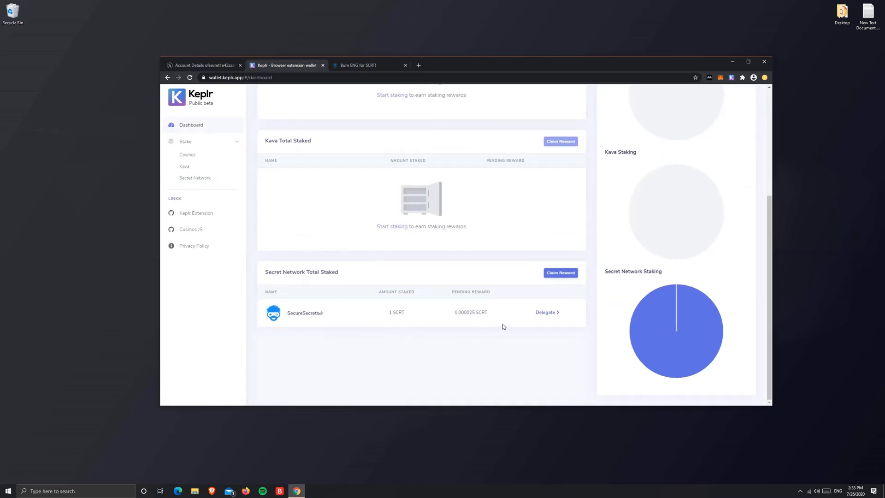
mouse_move(404, 312)
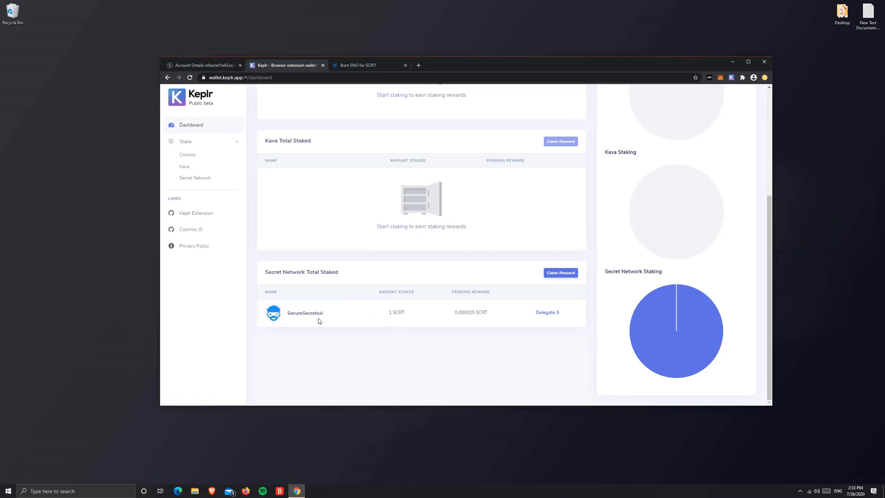
mouse_move(341, 357)
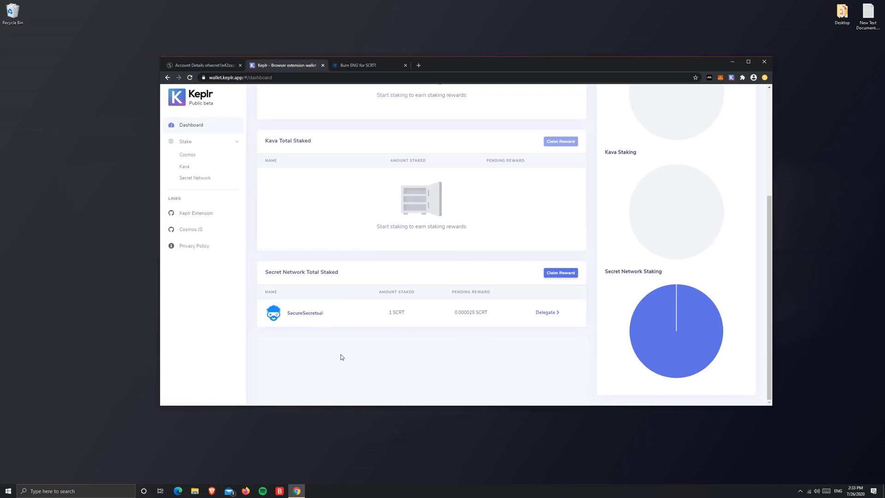
mouse_move(294, 377)
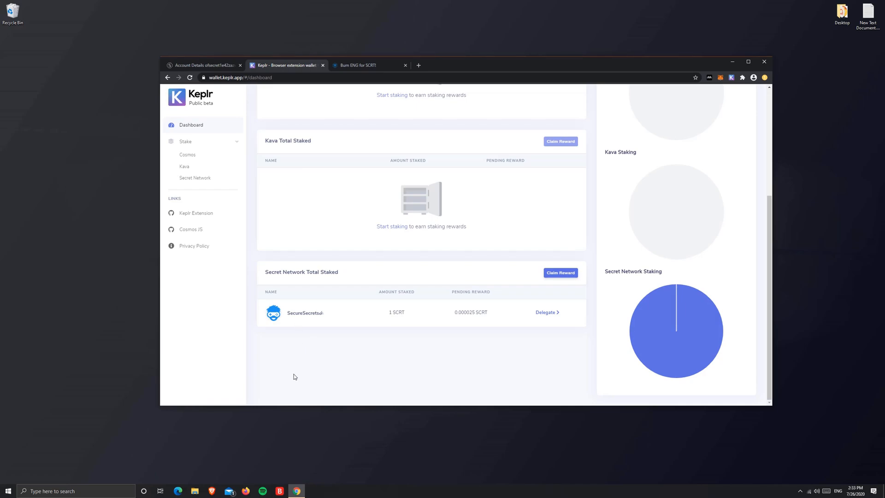
mouse_move(545, 292)
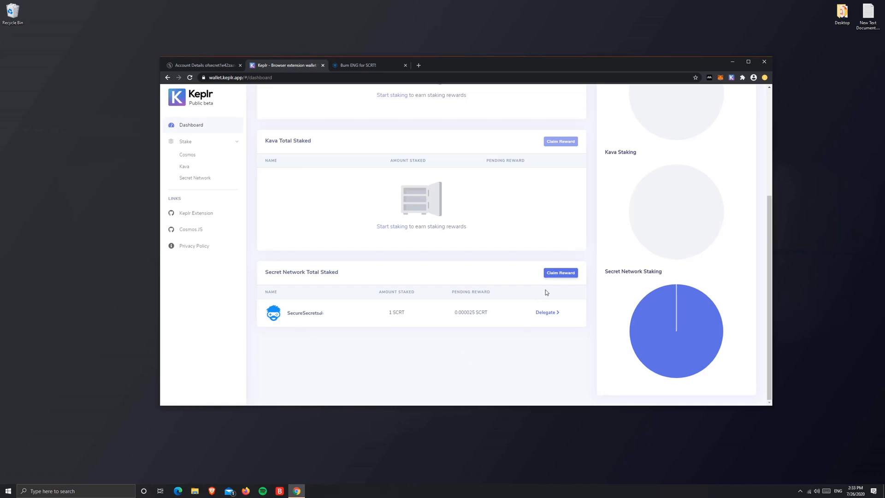
mouse_move(560, 273)
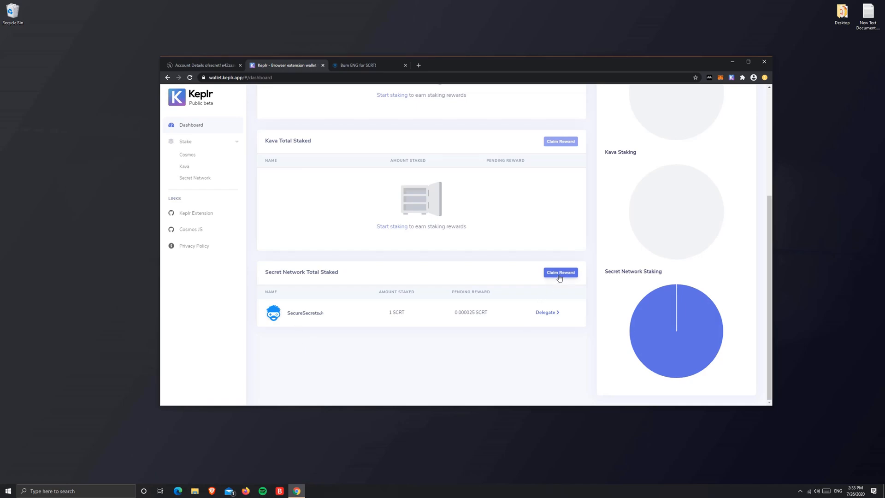